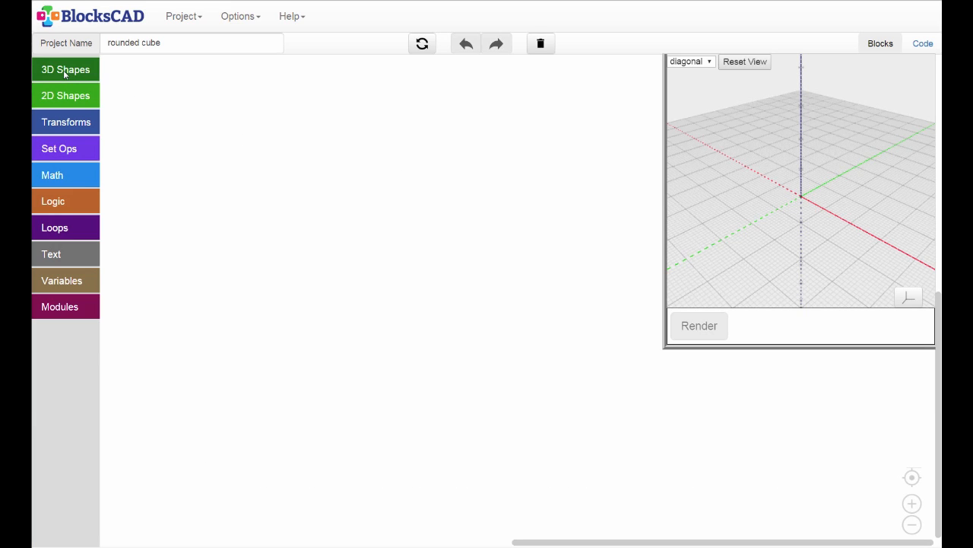
# Step: Add a 10×10×10 cube block from 3D Shapes and set it to centered
pyautogui.click(66, 70)
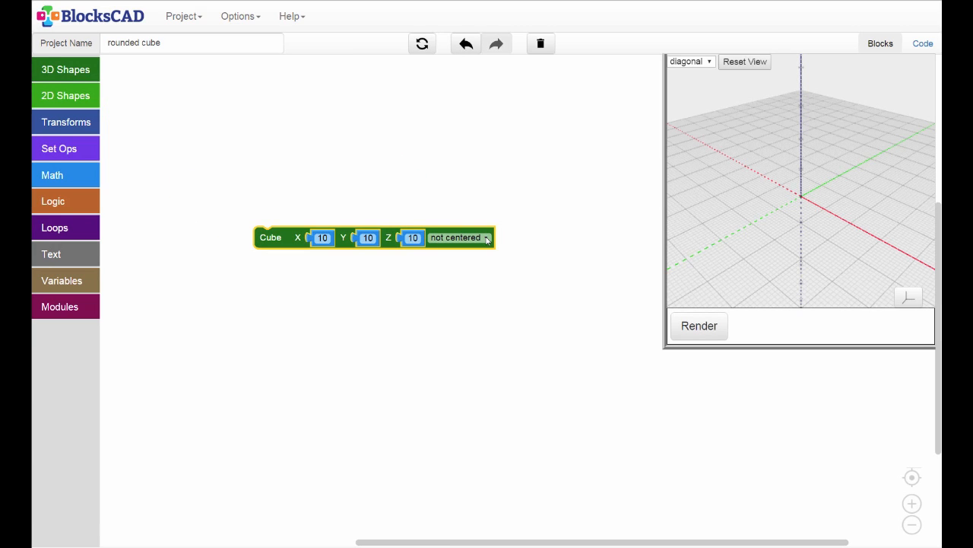
pyautogui.click(459, 237)
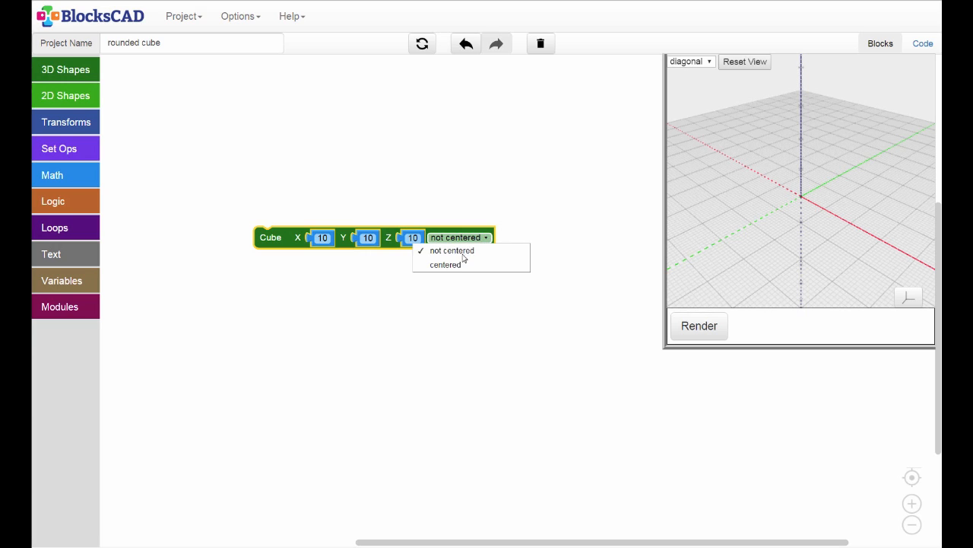
pyautogui.click(444, 264)
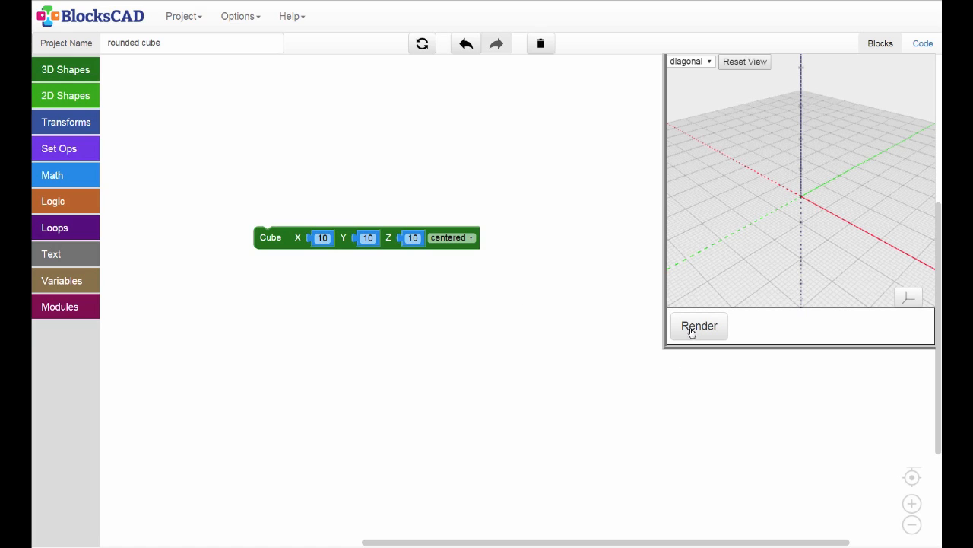
# Step: Render the centered 10×10×10 cube in the 3D preview
pyautogui.click(700, 326)
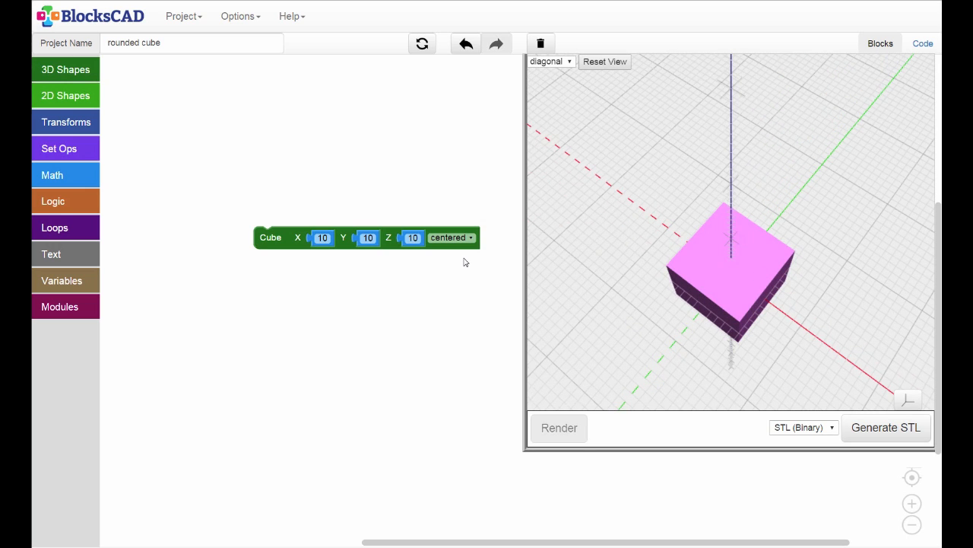
pyautogui.moveTo(118, 170)
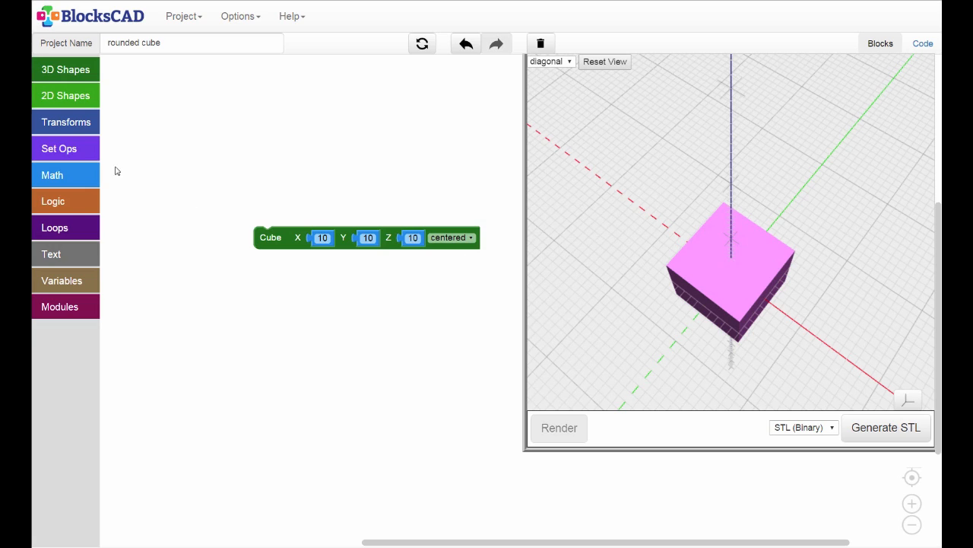
pyautogui.moveTo(65, 121)
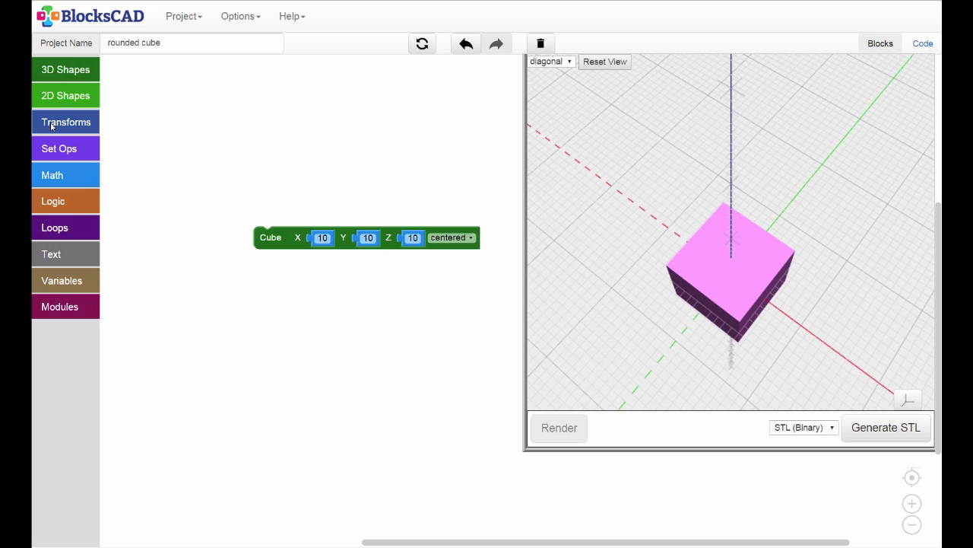
# Step: Wrap the cube in a Rotate block with Z set to 45° and render it
pyautogui.click(66, 121)
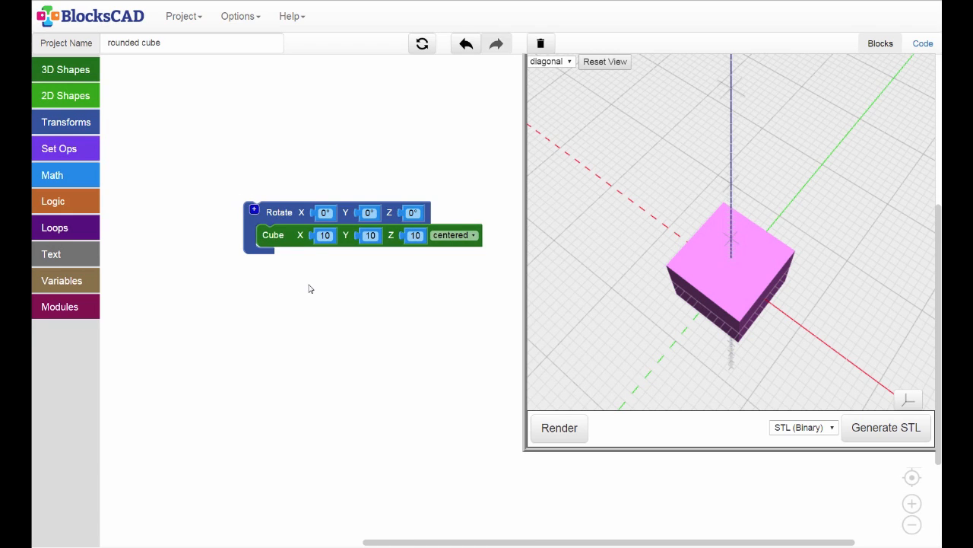
pyautogui.moveTo(414, 216)
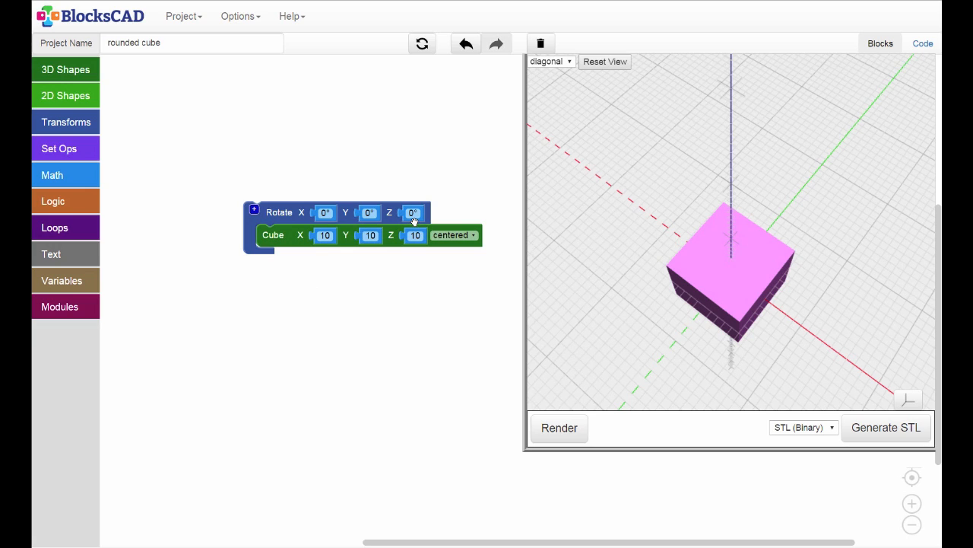
pyautogui.click(410, 213)
pyautogui.write('45')
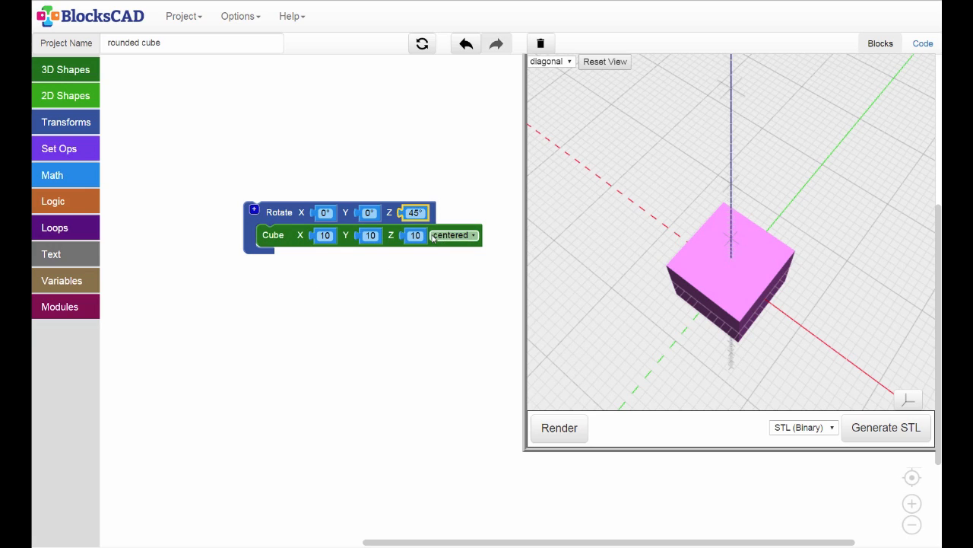
pyautogui.click(560, 428)
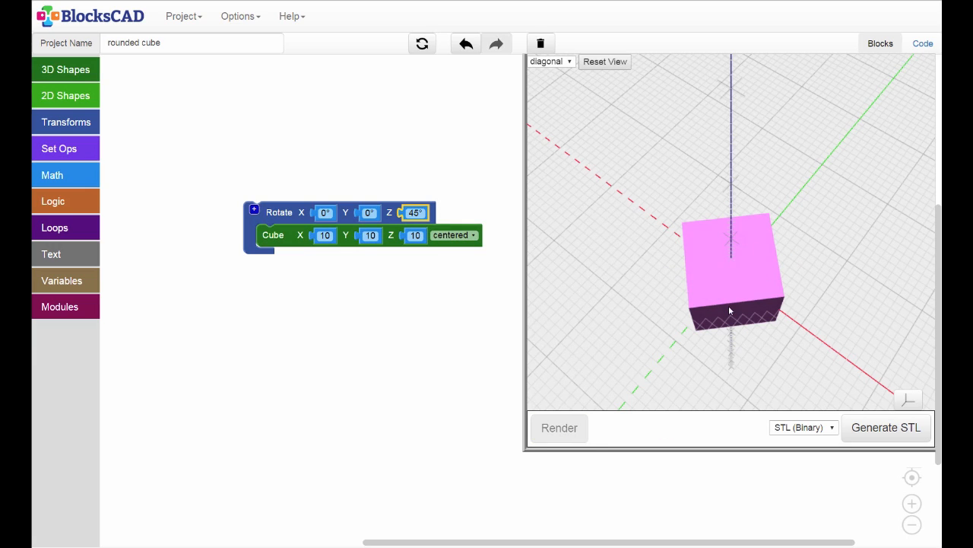
pyautogui.moveTo(730, 261)
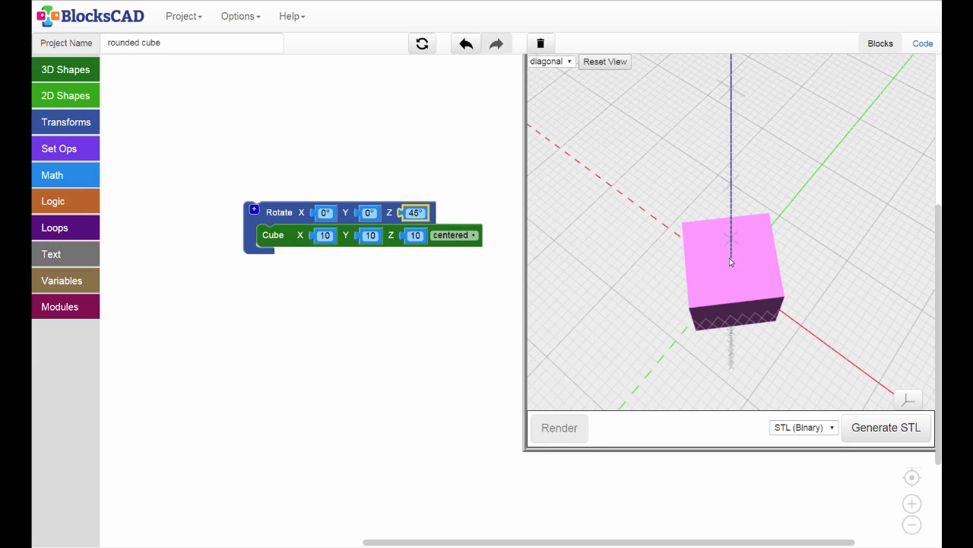
pyautogui.moveTo(703, 336)
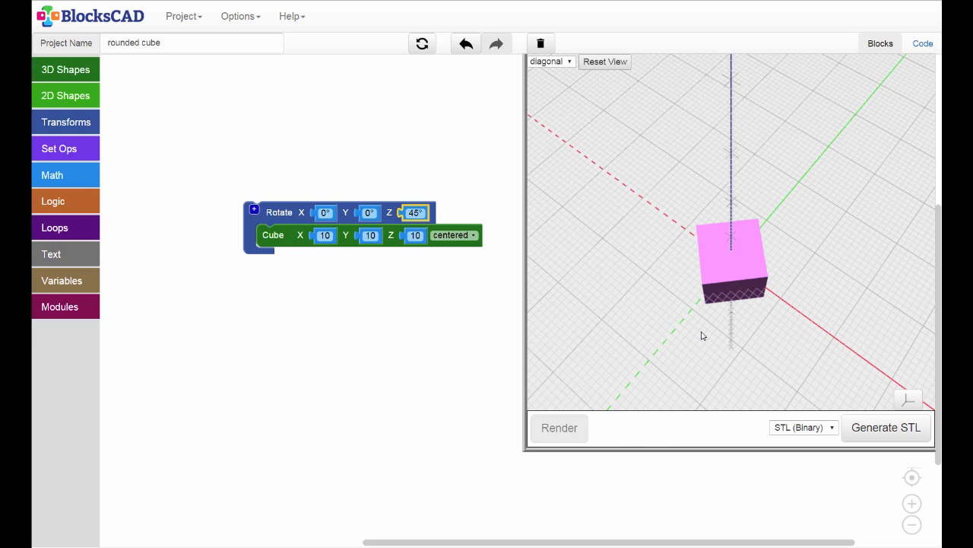
pyautogui.moveTo(318, 286)
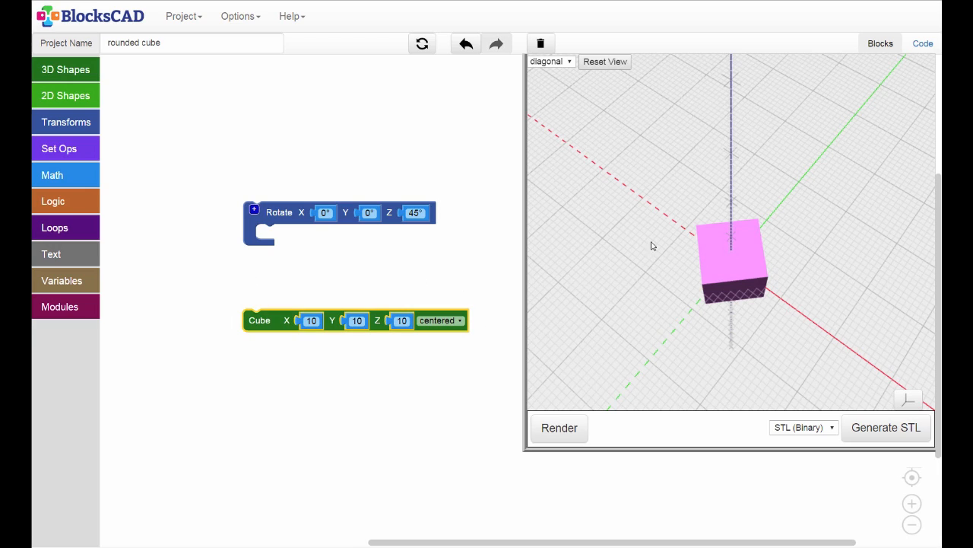
pyautogui.moveTo(824, 371)
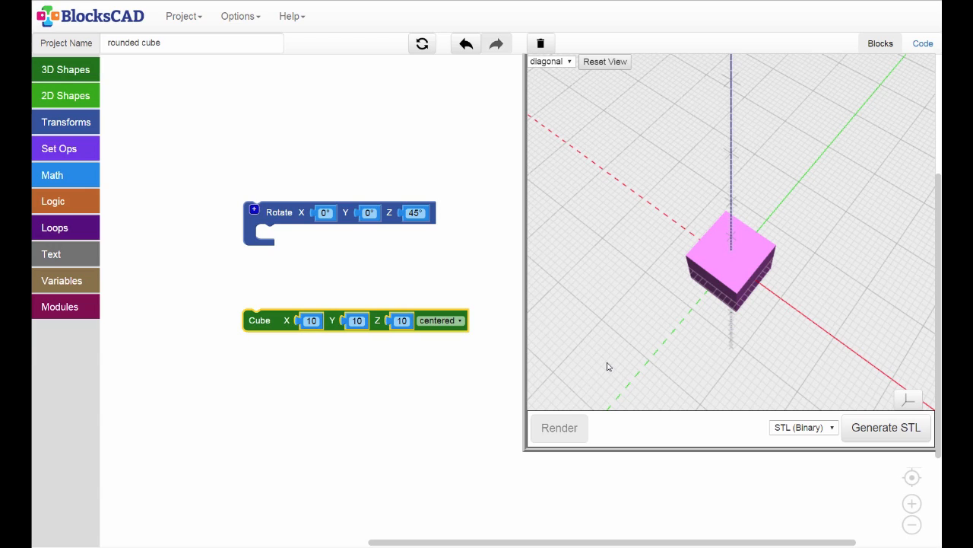
pyautogui.moveTo(474, 370)
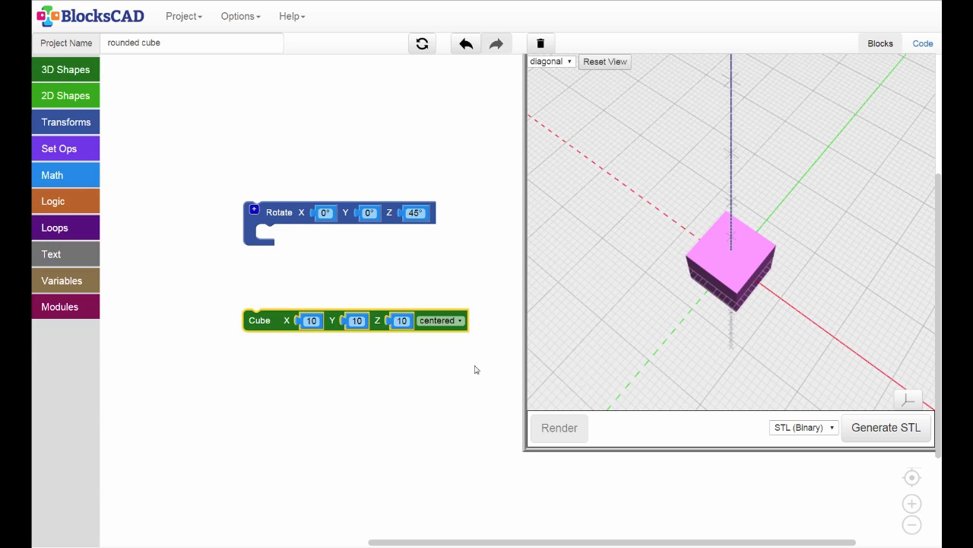
pyautogui.moveTo(66, 122)
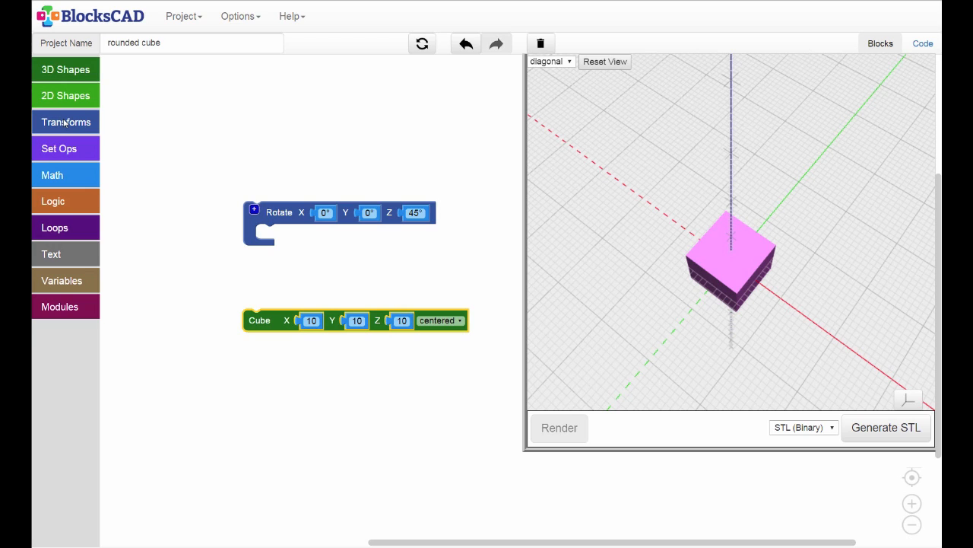
# Step: Place the cube in a Translate block with X=20 and render it shifted along X
pyautogui.click(65, 122)
pyautogui.write('20')
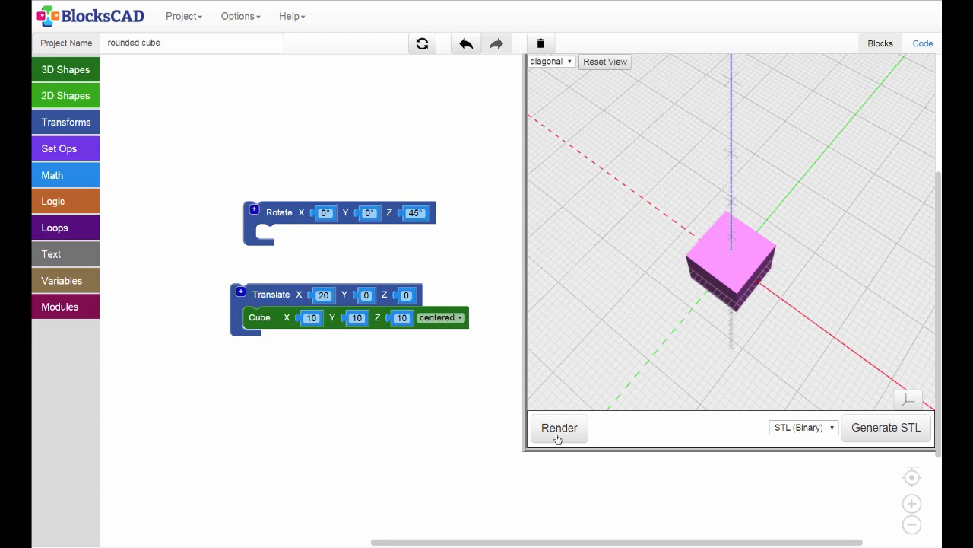
pyautogui.click(559, 428)
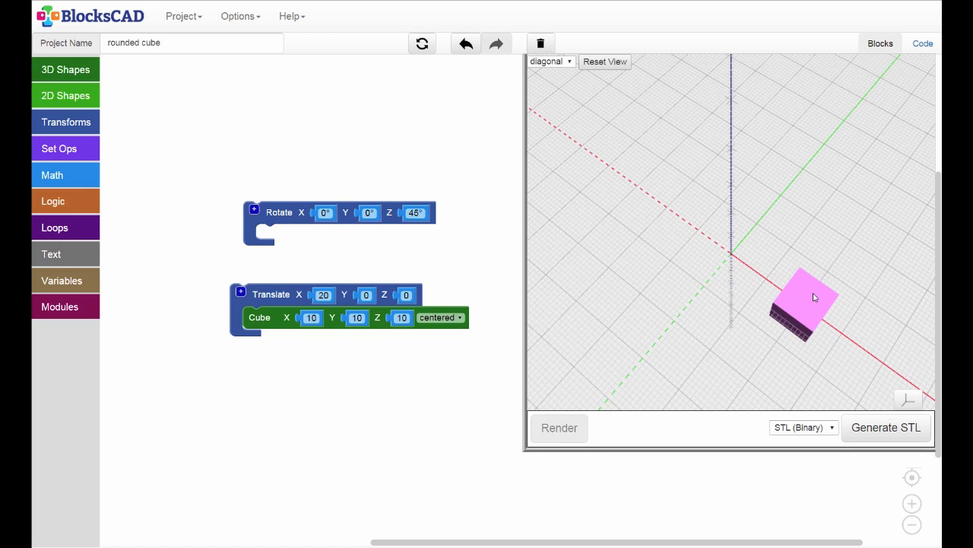
pyautogui.moveTo(767, 294)
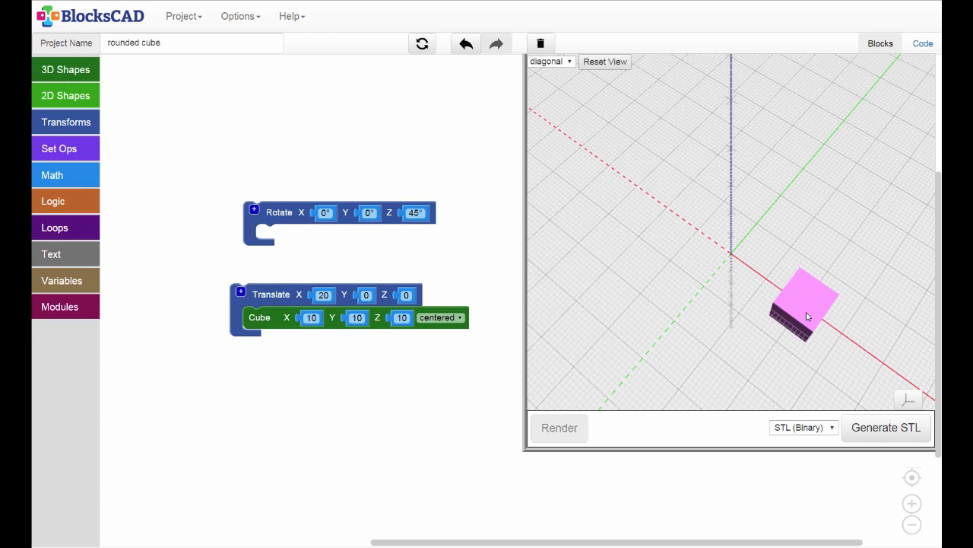
pyautogui.moveTo(449, 382)
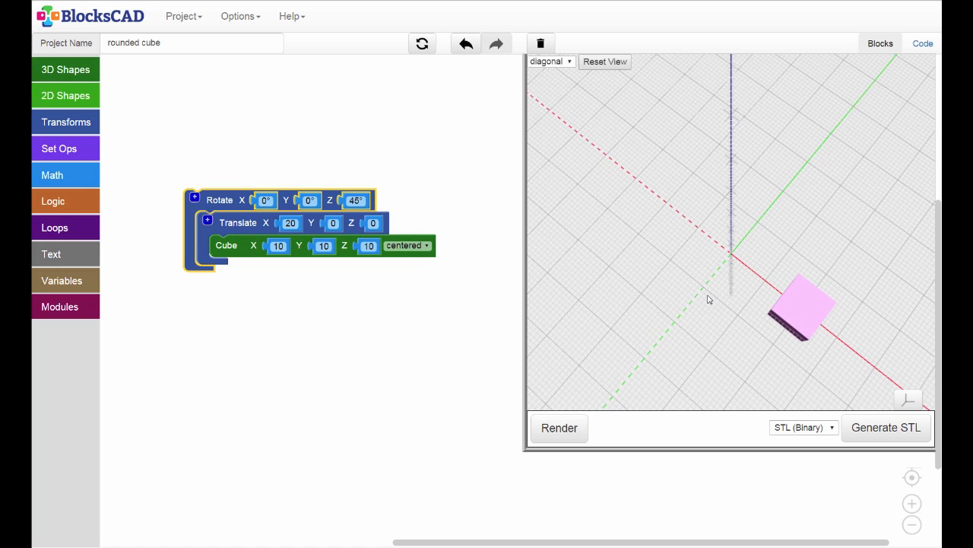
# Step: Render the translated cube nested inside the 45° Z rotation, swung around the origin
pyautogui.click(560, 425)
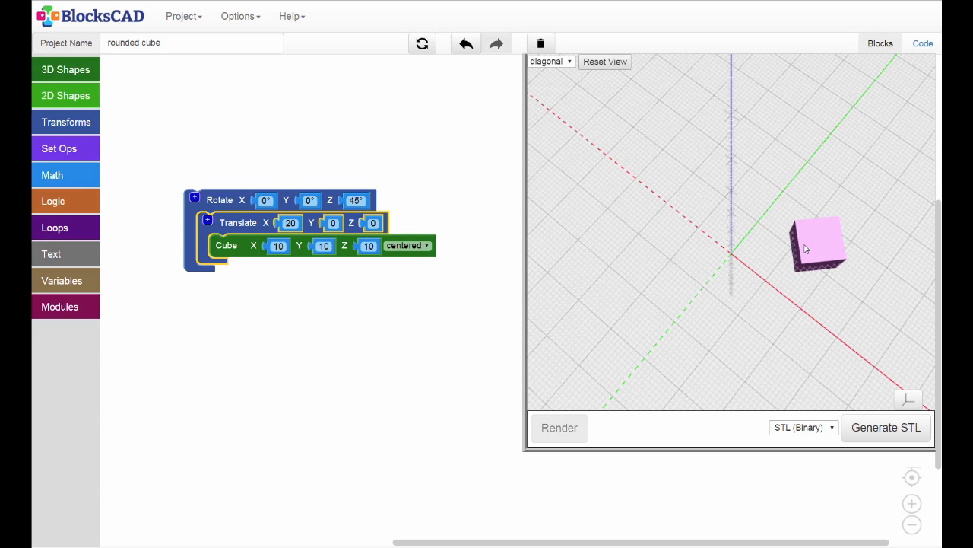
pyautogui.moveTo(819, 251)
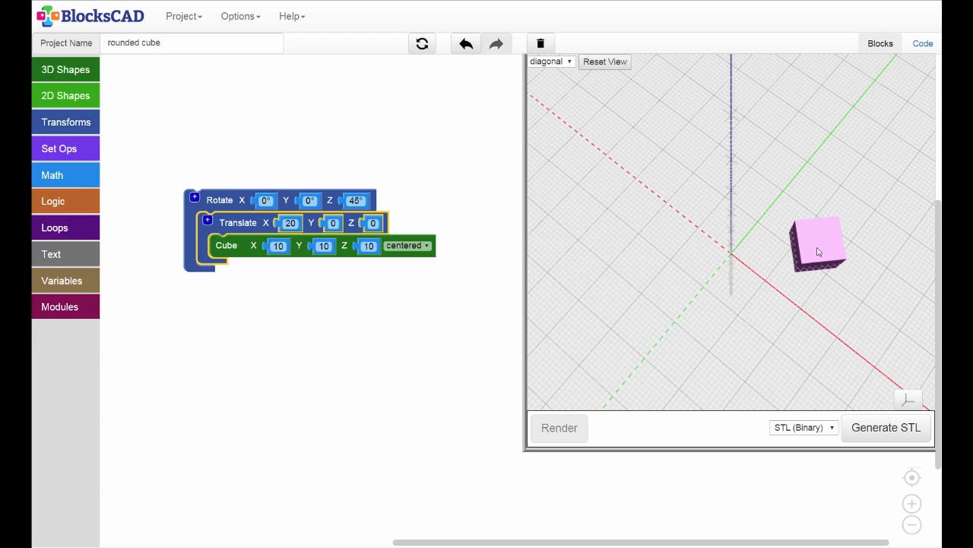
pyautogui.moveTo(803, 256)
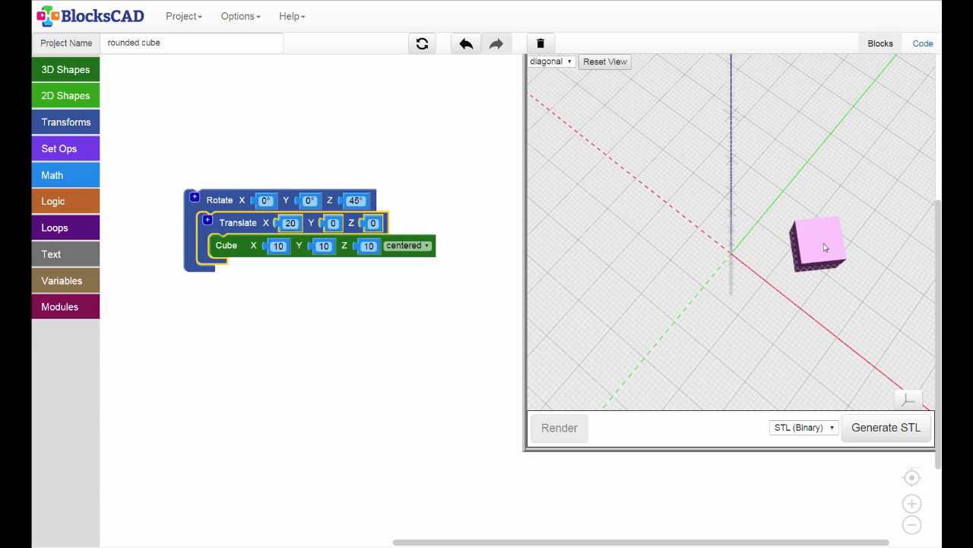
pyautogui.moveTo(651, 268)
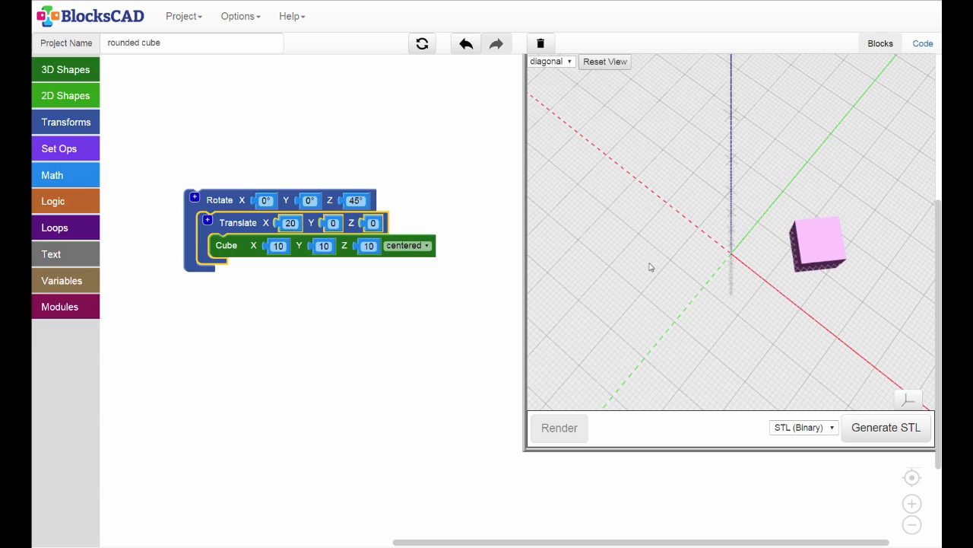
# Step: Try larger Z rotation angles up to 270° and re-render the orbiting cube
pyautogui.click(356, 201)
pyautogui.write('90')
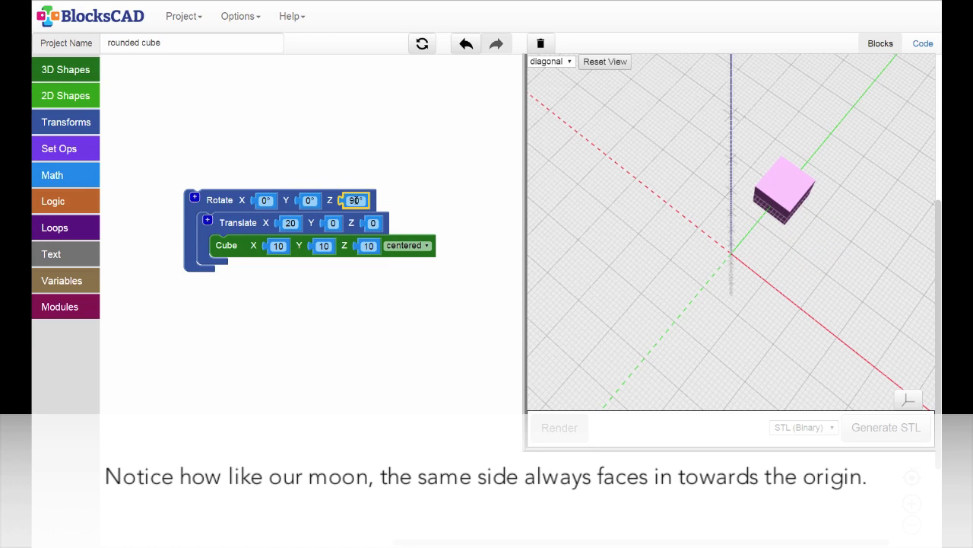
pyautogui.click(354, 200)
pyautogui.write('135')
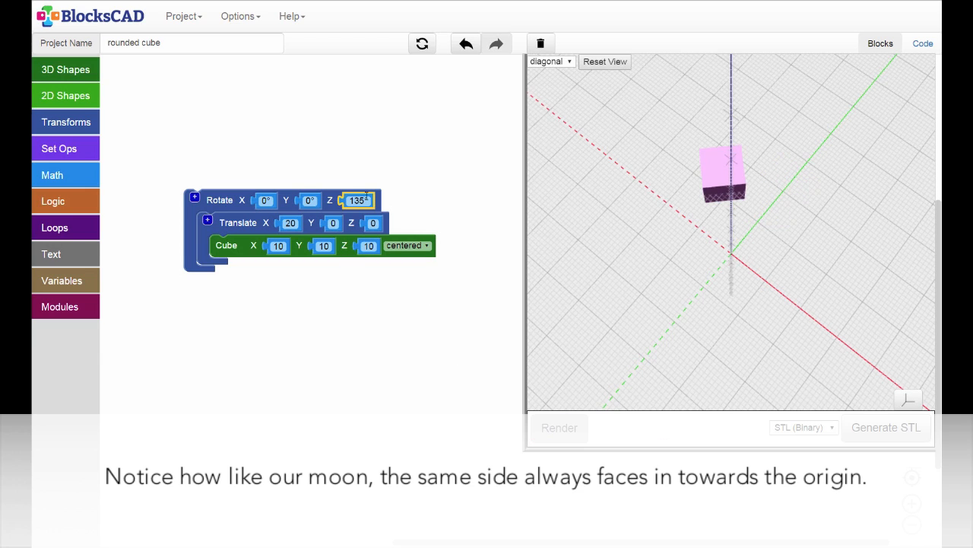
pyautogui.click(358, 201)
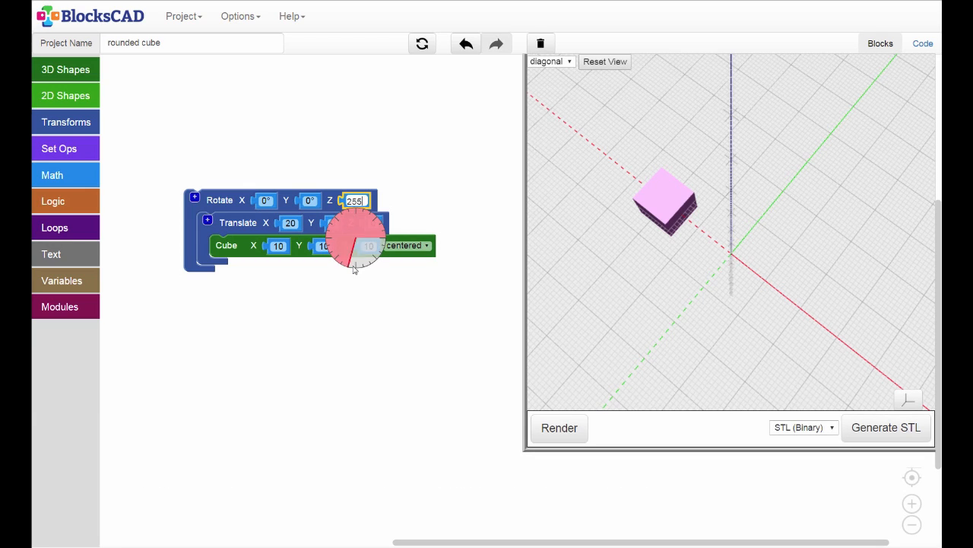
pyautogui.click(559, 428)
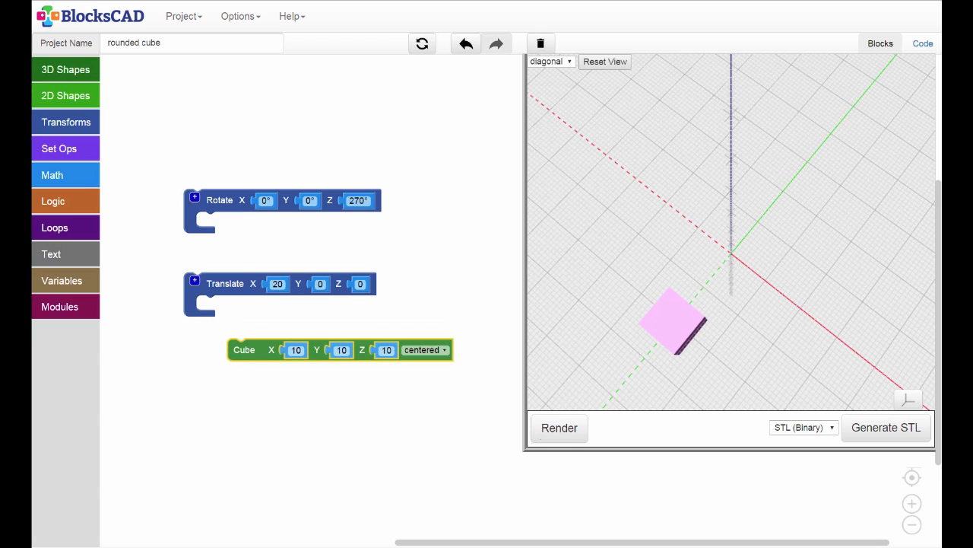
# Step: Render the detached cube back at the origin with no rotation or translation
pyautogui.click(560, 427)
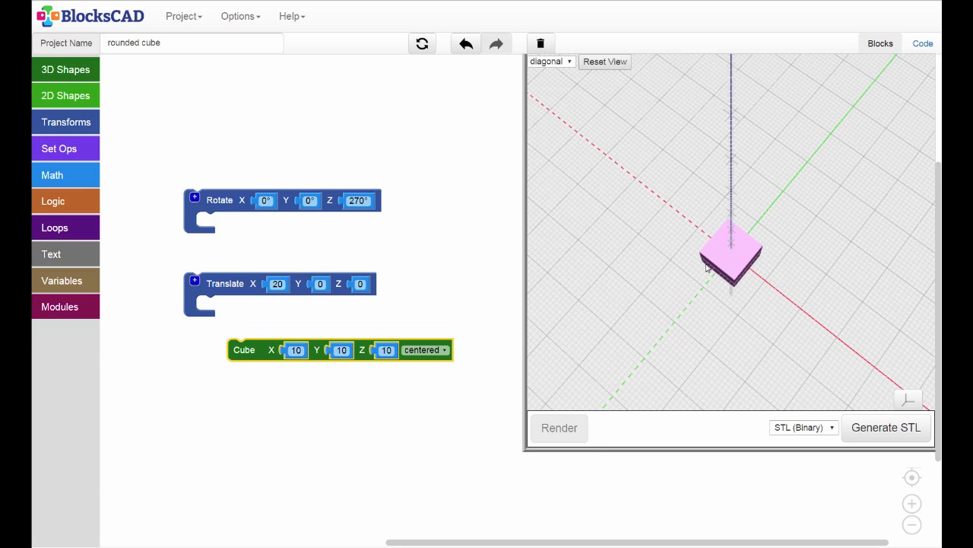
pyautogui.moveTo(460, 310)
pyautogui.write('45')
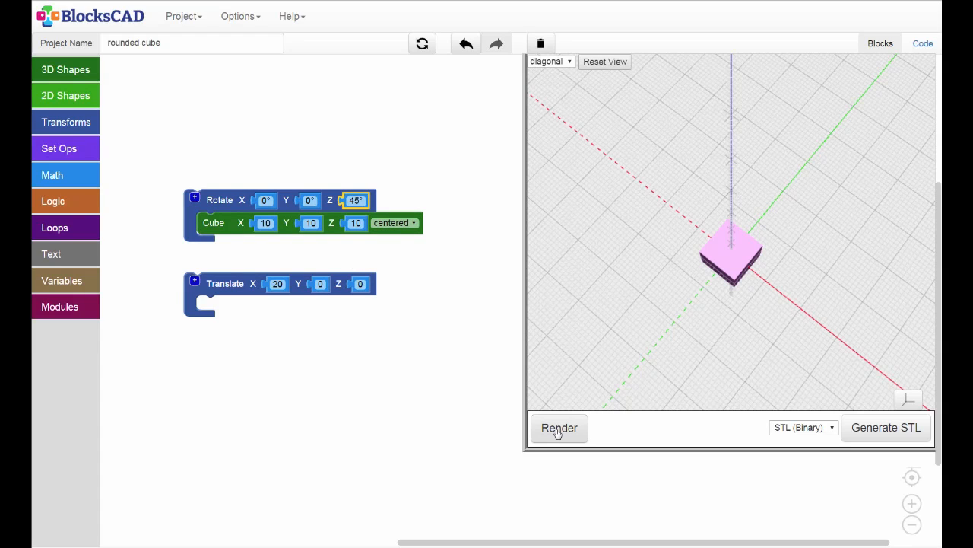
# Step: Render the cube placed directly inside the 45° Z rotation, turned in place
pyautogui.click(559, 427)
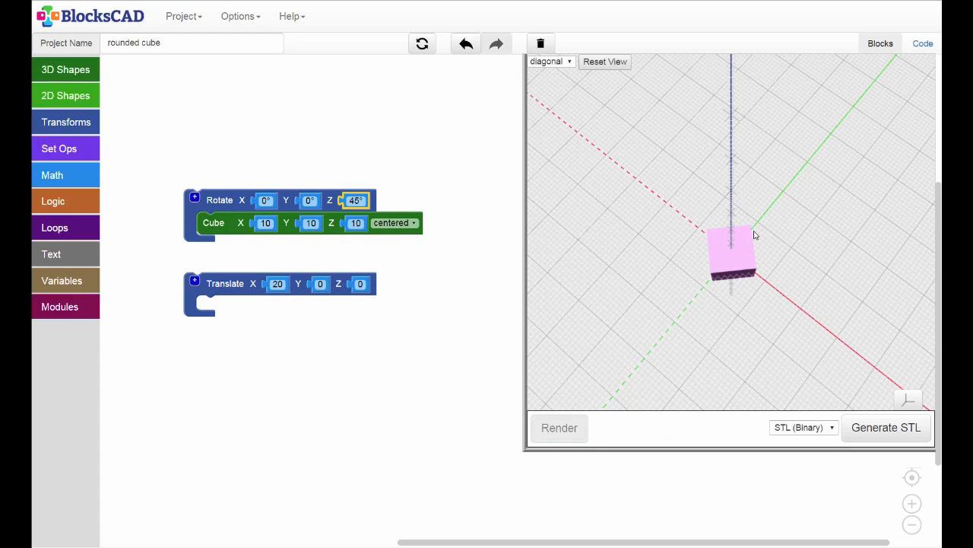
pyautogui.moveTo(234, 250)
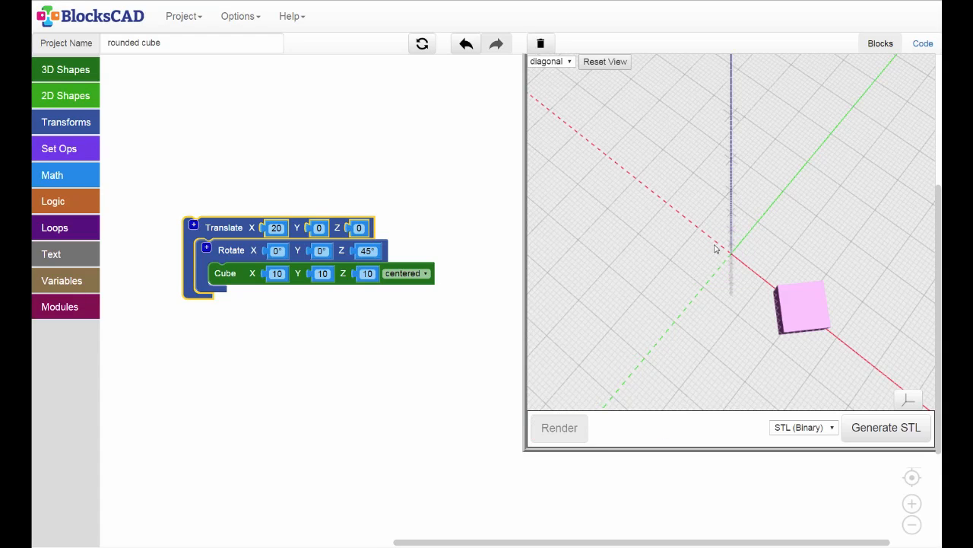
pyautogui.moveTo(820, 323)
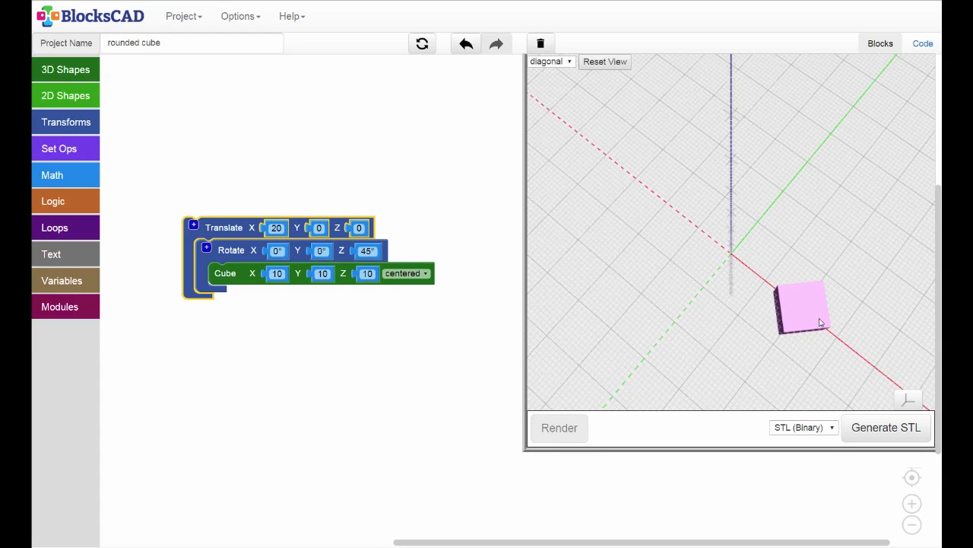
pyautogui.moveTo(809, 318)
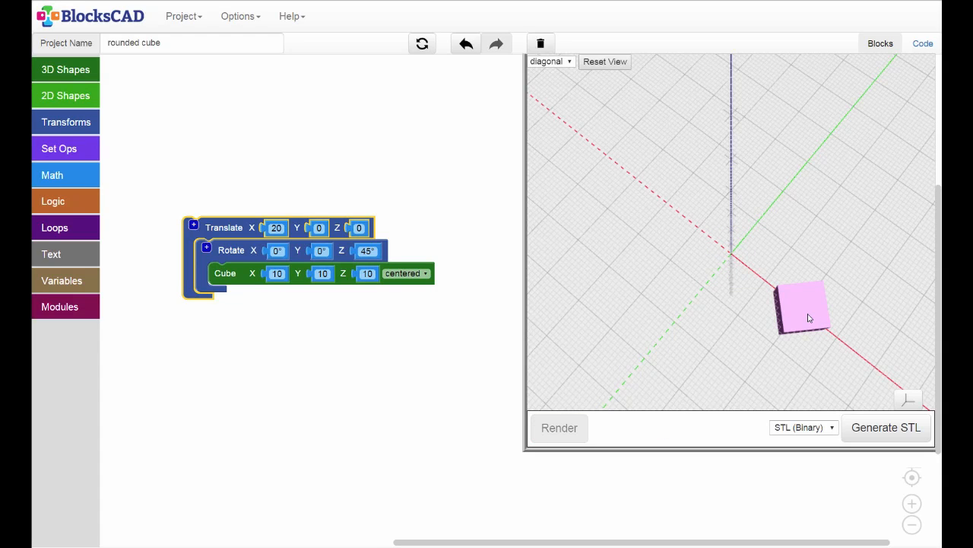
pyautogui.moveTo(757, 336)
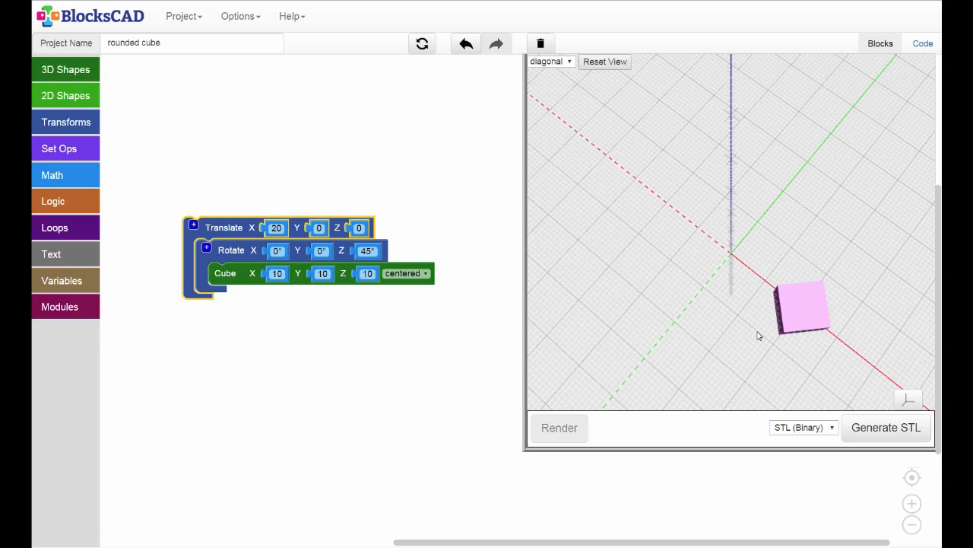